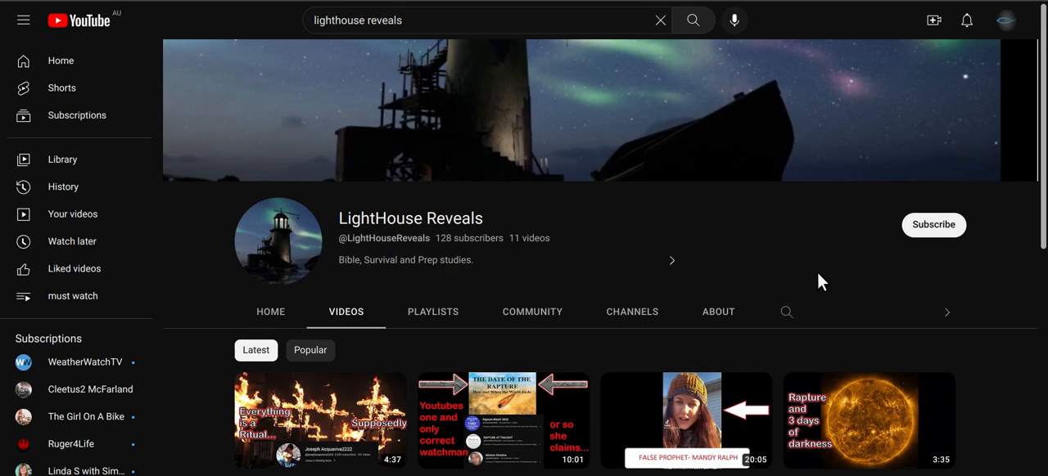
mouse_move(989, 297)
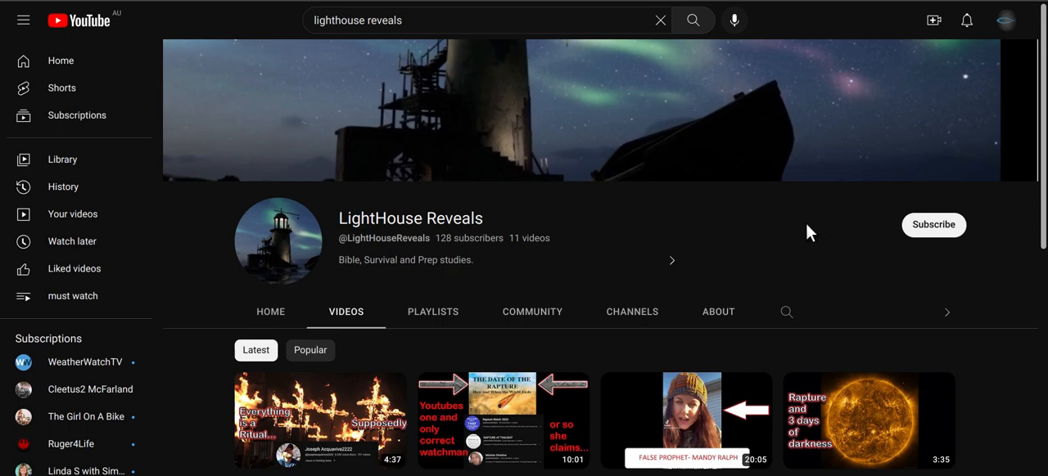
mouse_move(981, 292)
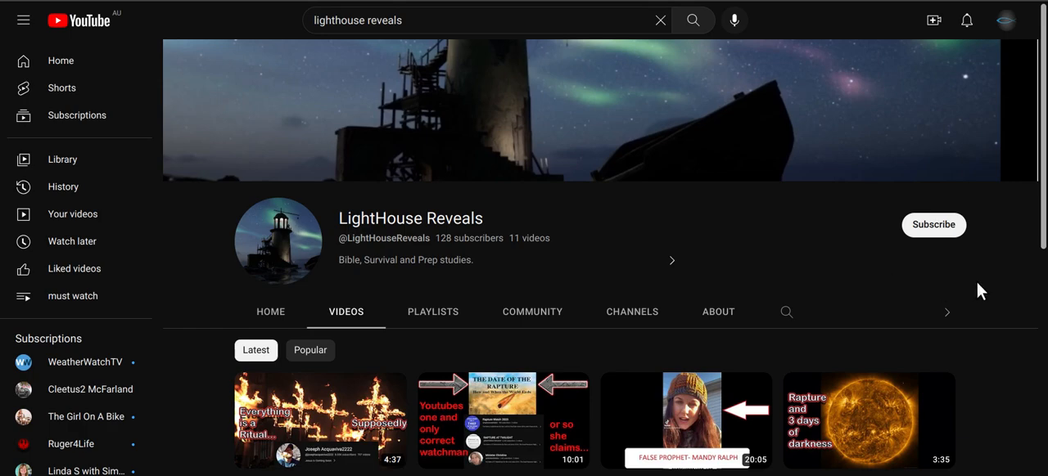
Scroll the LightHouse Reveals video grid down to the final row with Rebecca Bee and False prophet exposed.
scroll("down", 3)
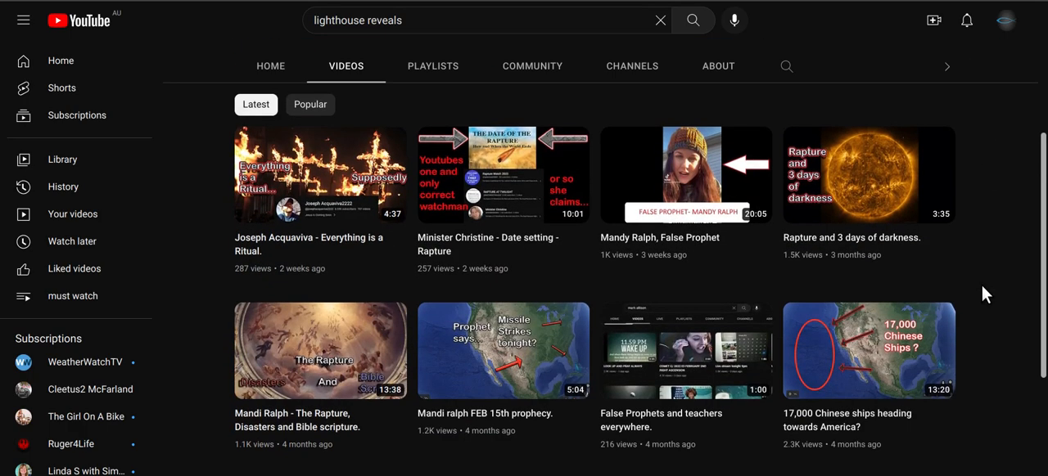
scroll("down", 3)
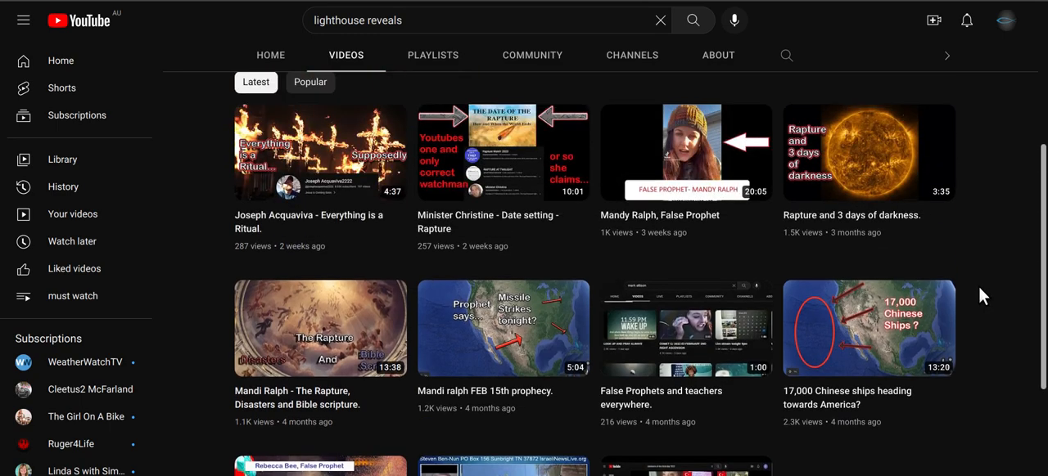
scroll("up", 3)
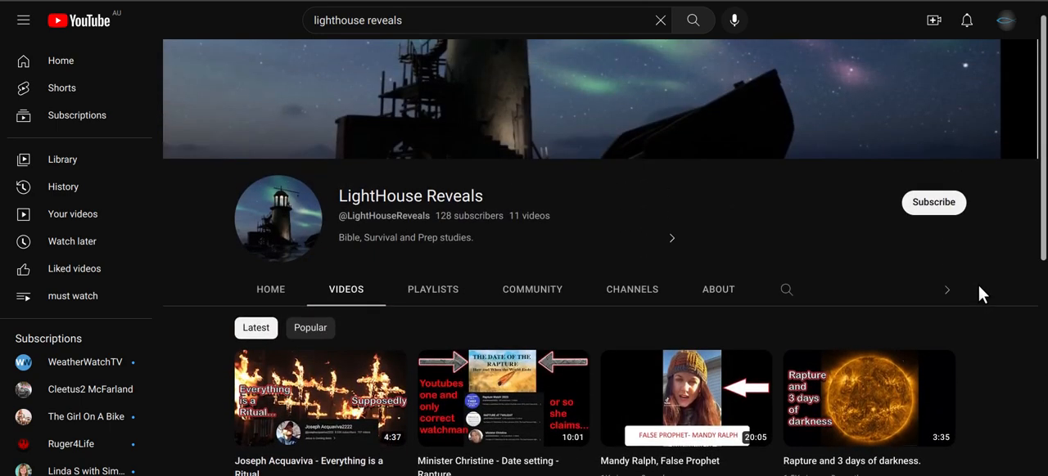
scroll("down", 3)
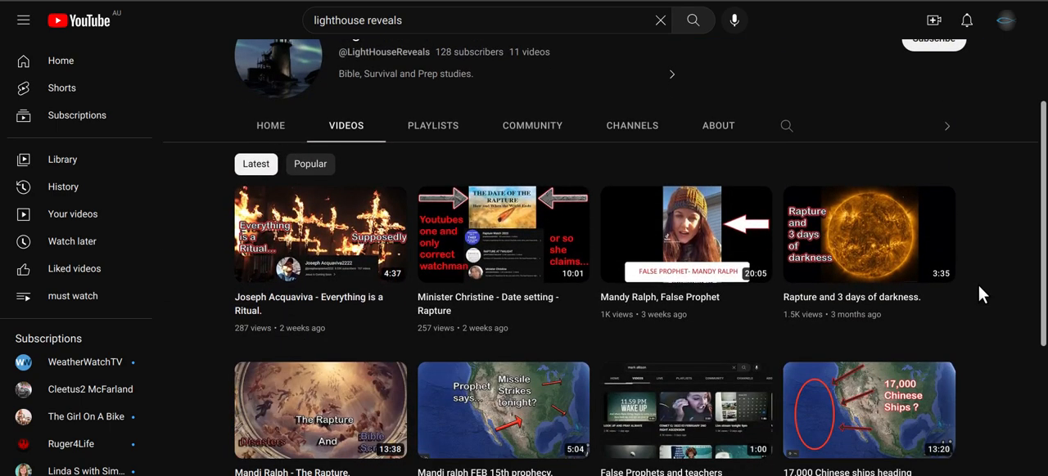
scroll("down", 3)
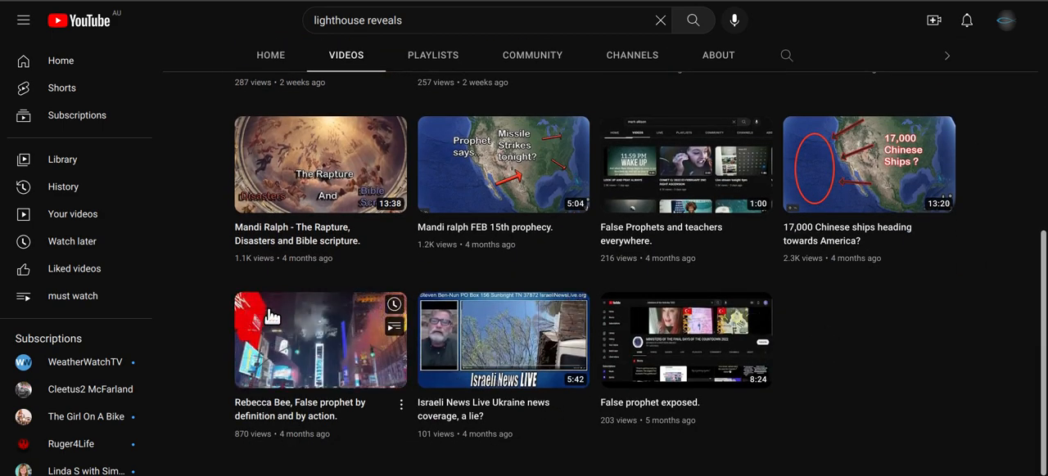
mouse_move(336, 176)
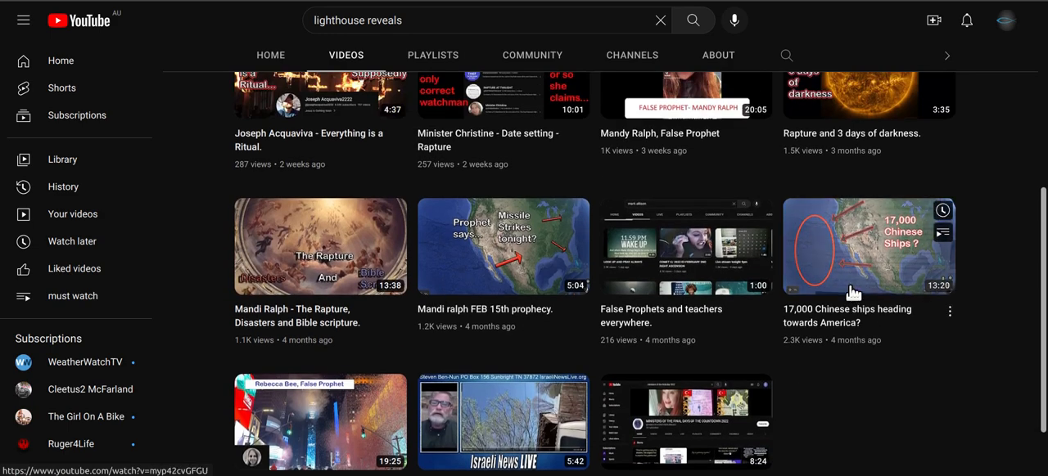
scroll("up", 3)
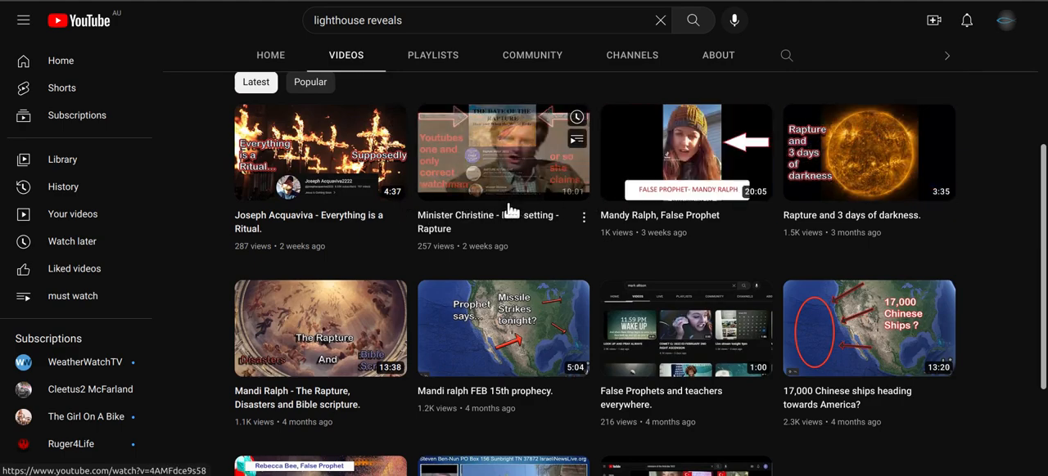
scroll("down", 3)
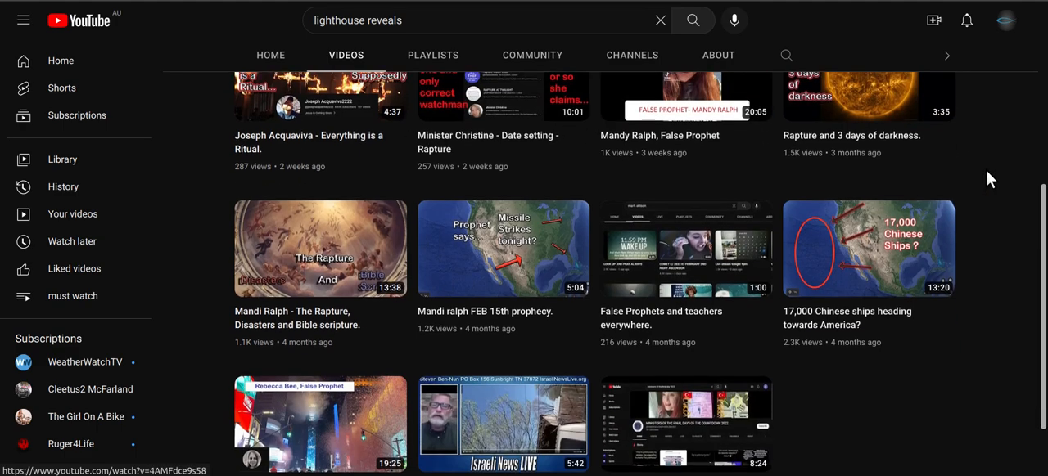
scroll("down", 3)
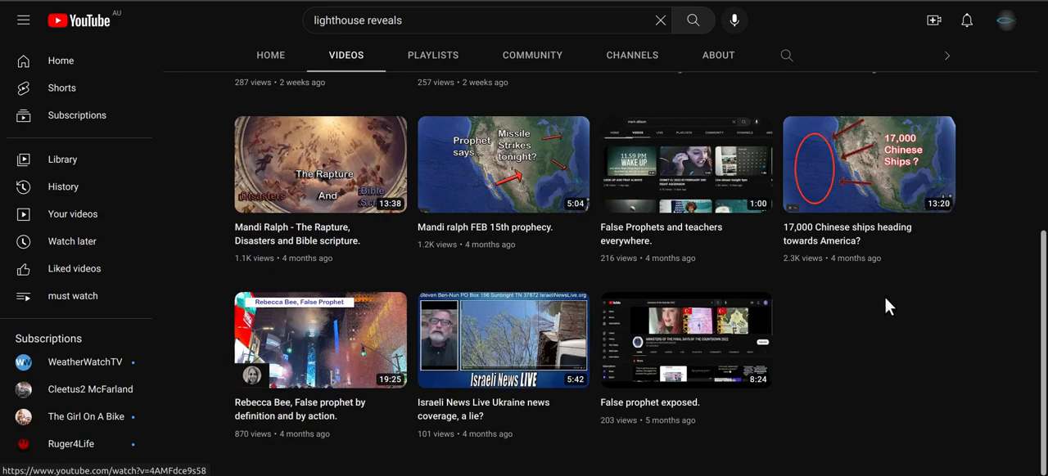
mouse_move(880, 184)
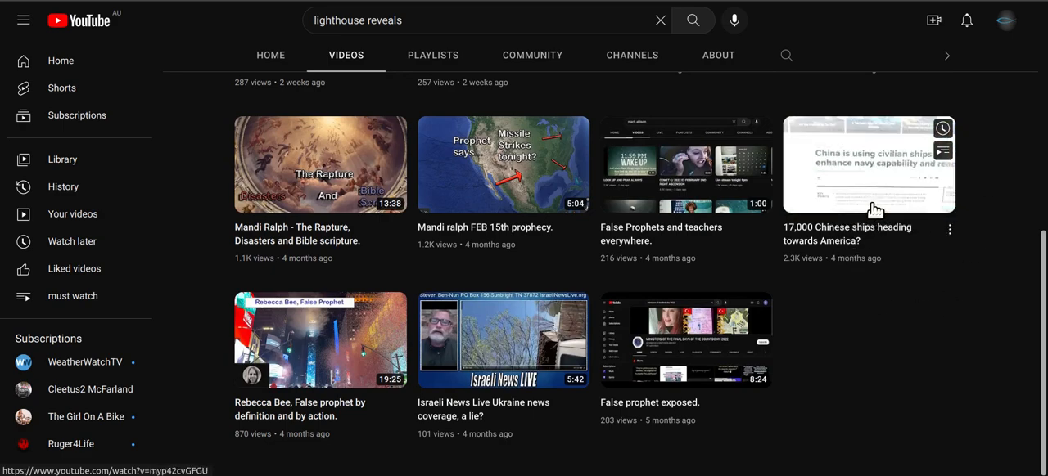
mouse_move(875, 174)
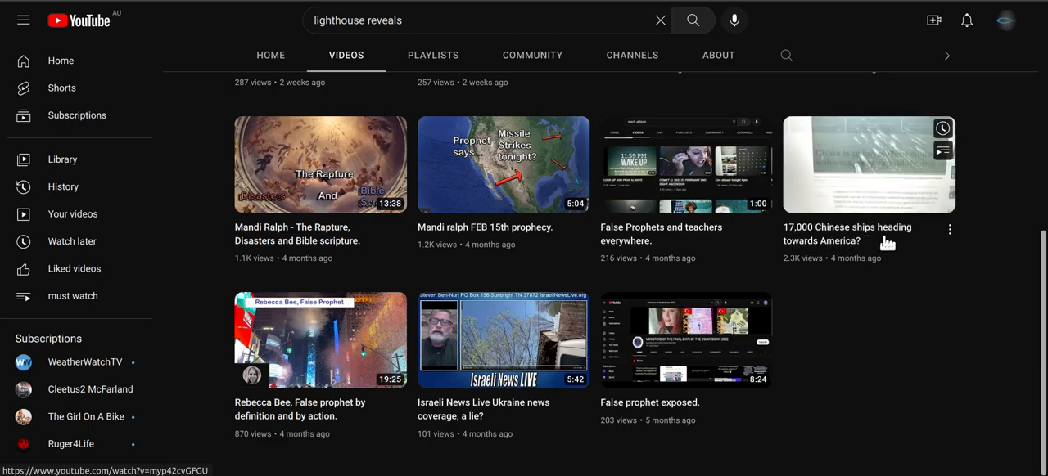
mouse_move(868, 164)
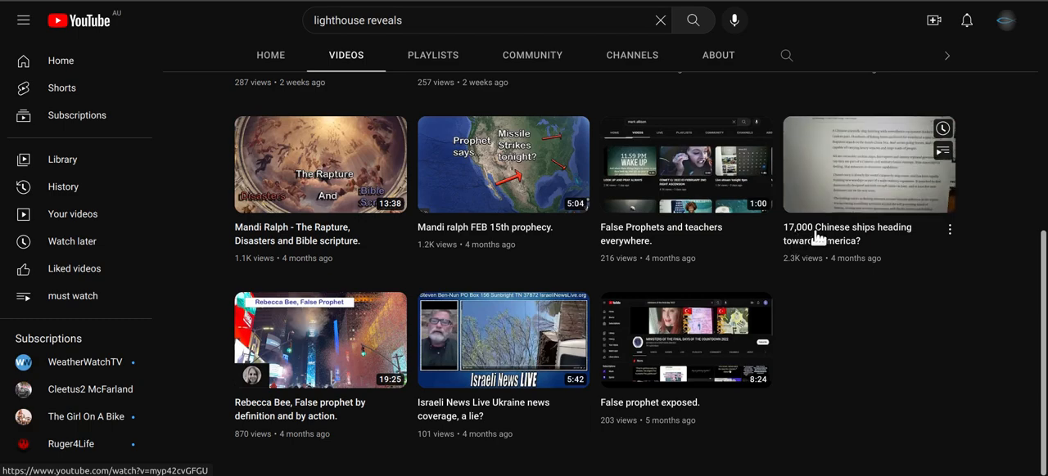
mouse_move(810, 244)
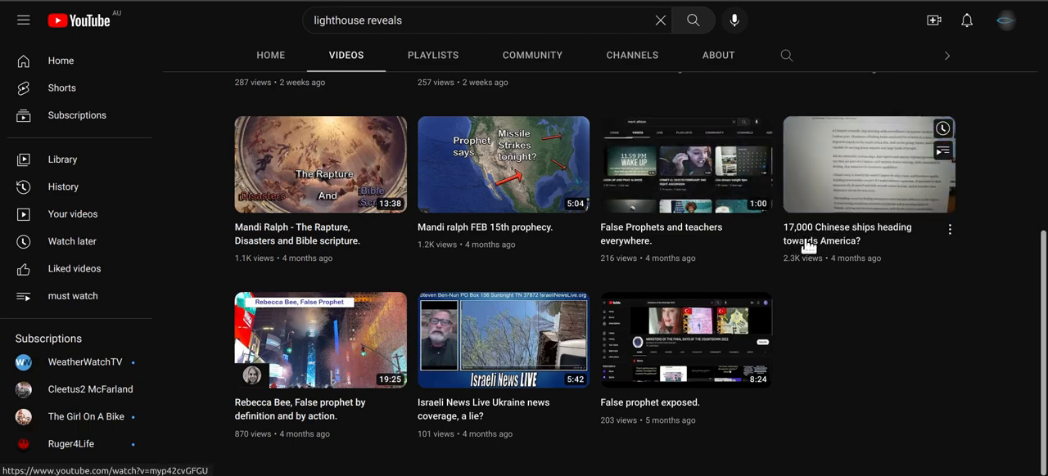
mouse_move(876, 197)
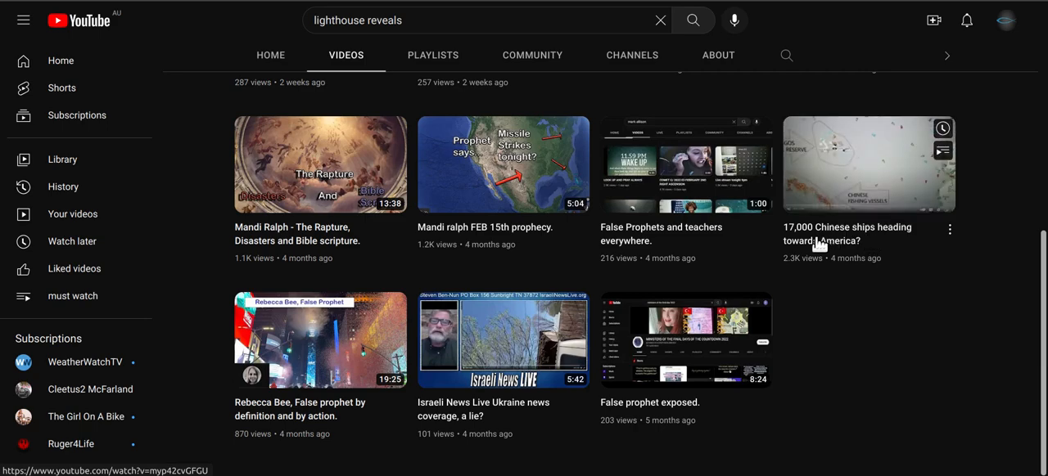
mouse_move(847, 196)
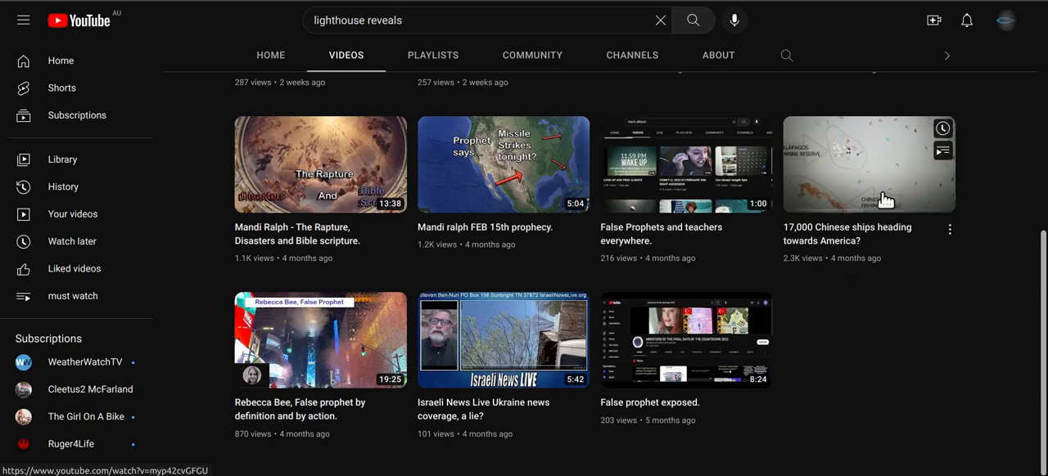
mouse_move(855, 260)
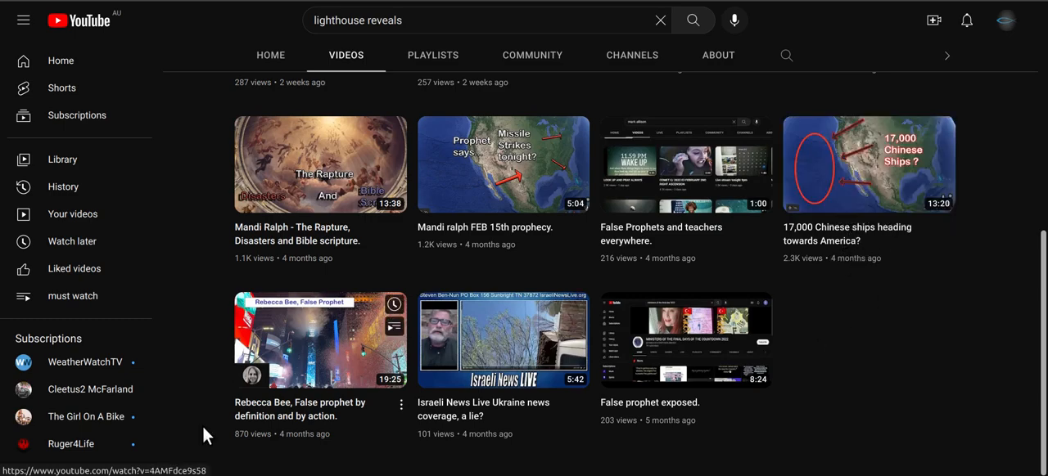
mouse_move(309, 382)
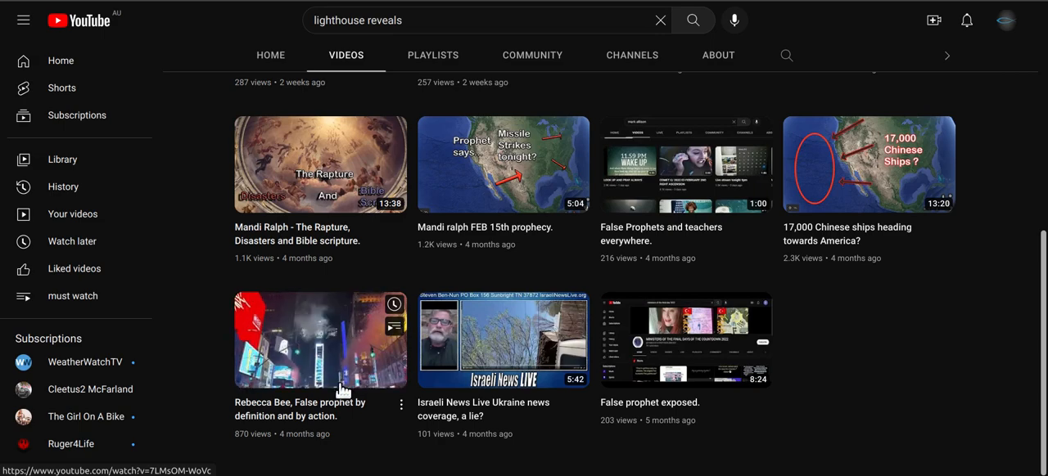
mouse_move(274, 393)
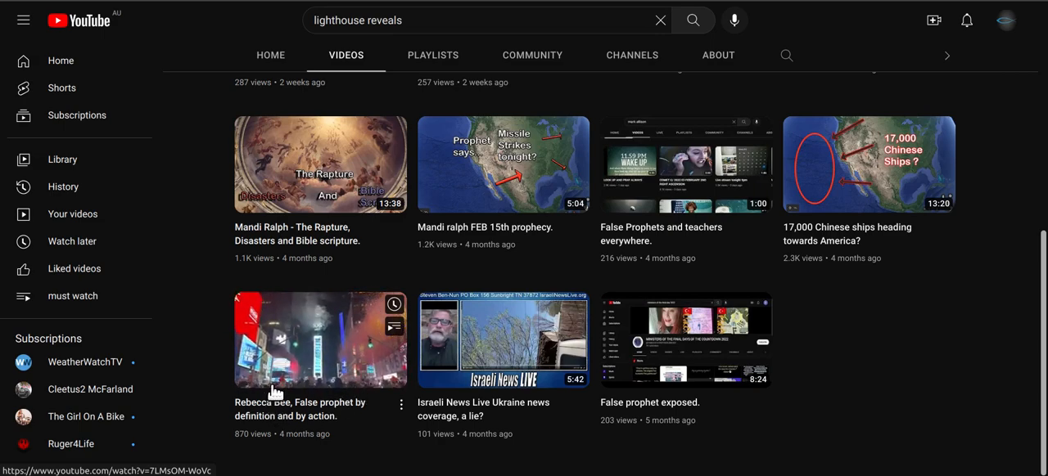
mouse_move(319, 402)
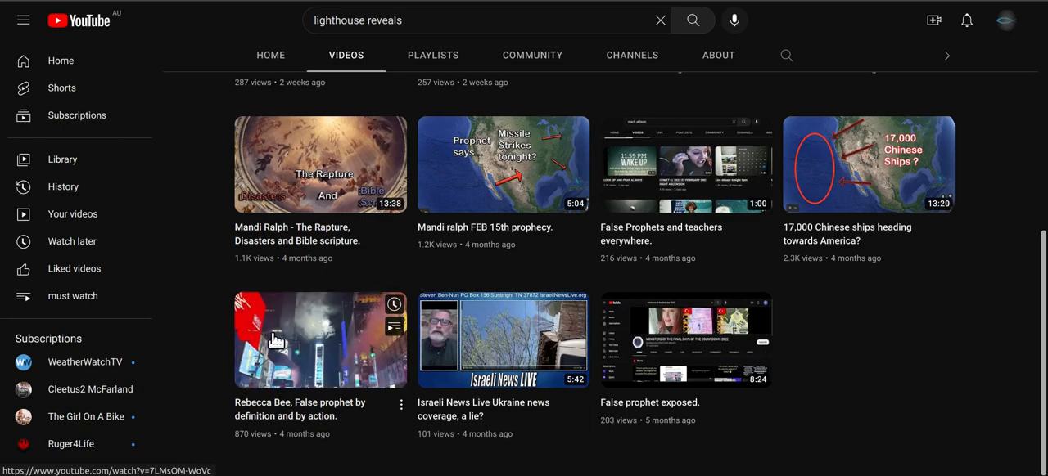
mouse_move(304, 358)
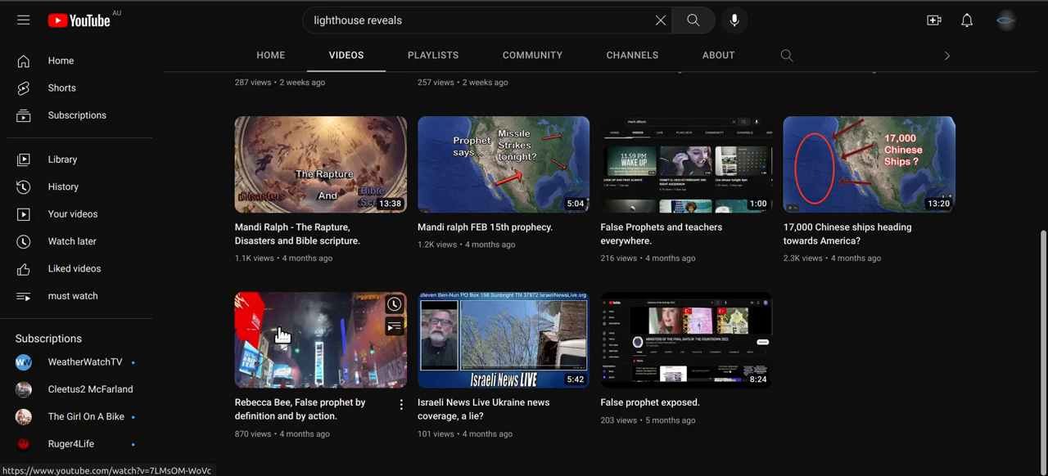
mouse_move(344, 342)
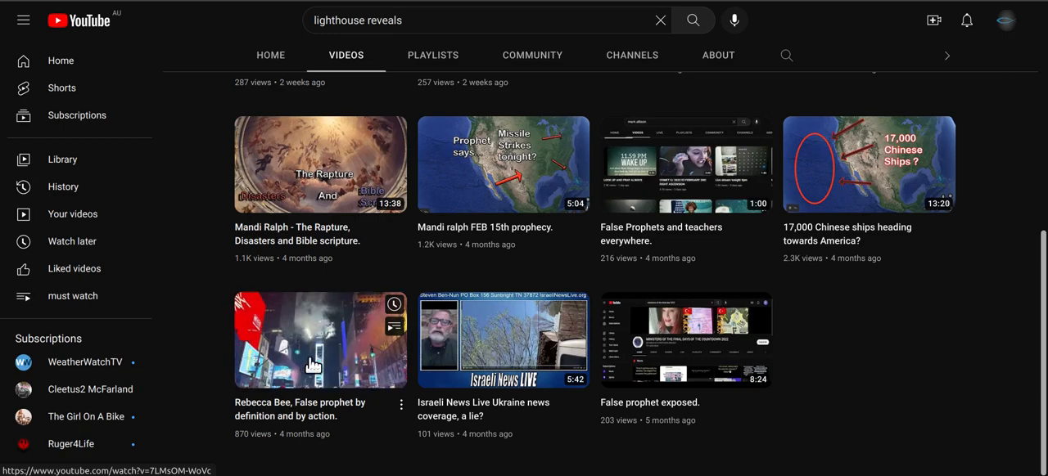
mouse_move(344, 354)
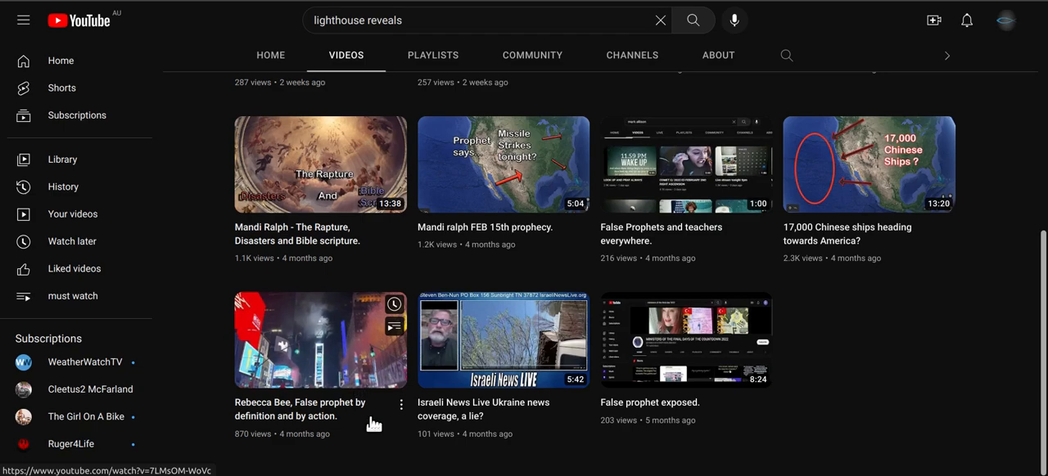
mouse_move(327, 340)
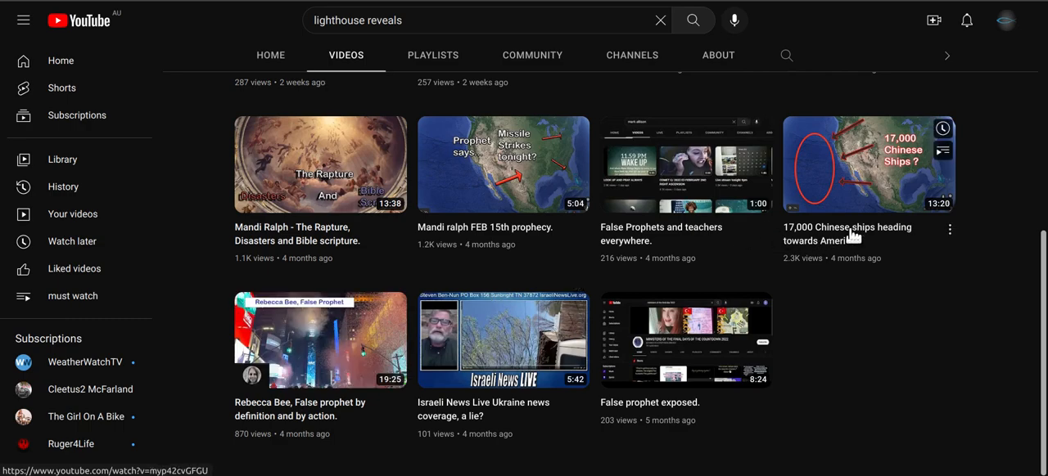
Scroll up slightly to bring the 'False prophet by definition and by action' thumbnail into view.
scroll("up", 3)
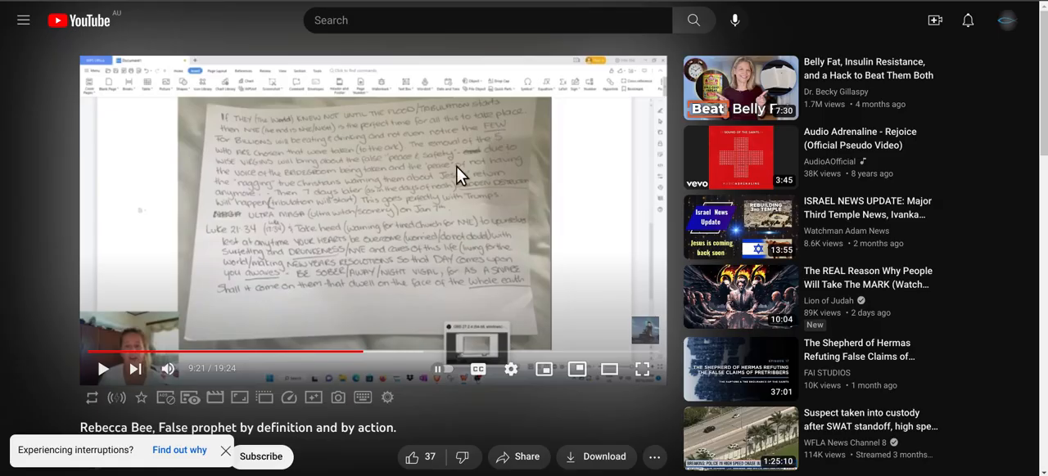
mouse_move(344, 274)
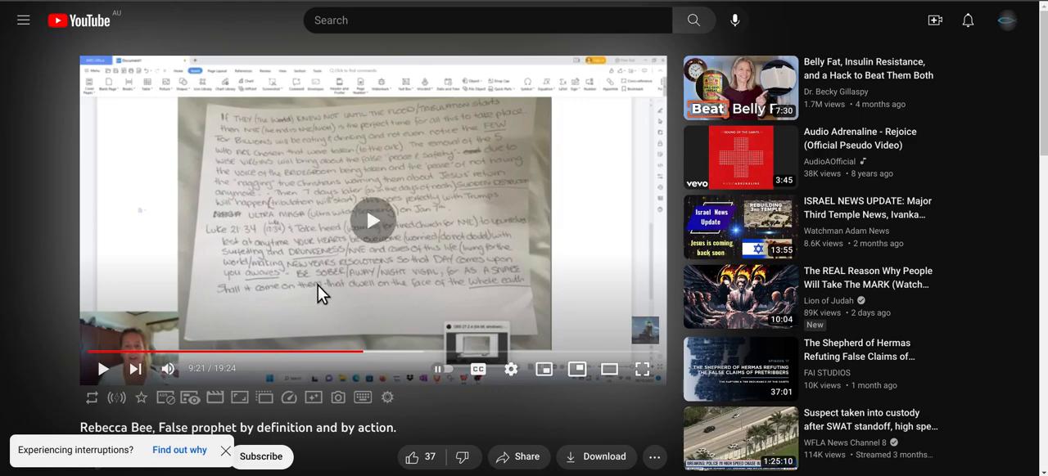
Resume the False prophet video, then pause it at 9:53 of 19:24.
left_click(103, 369)
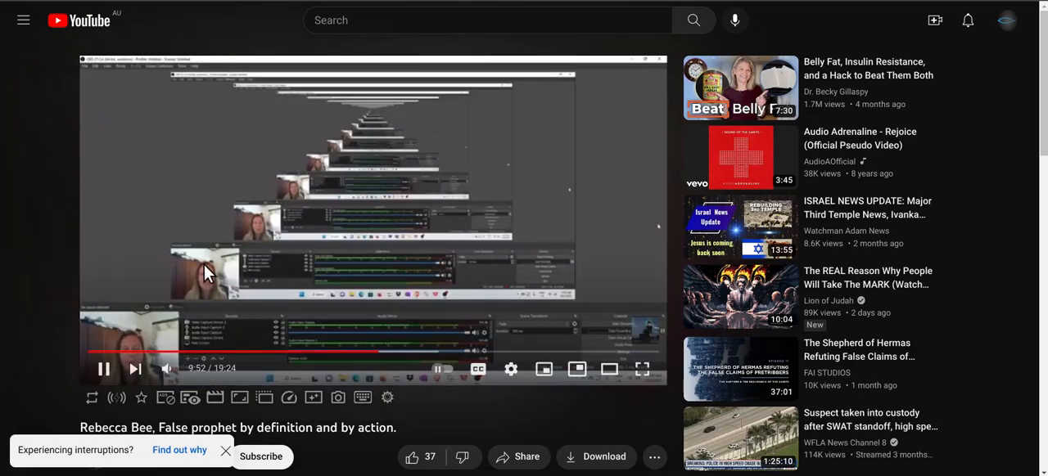
left_click(104, 369)
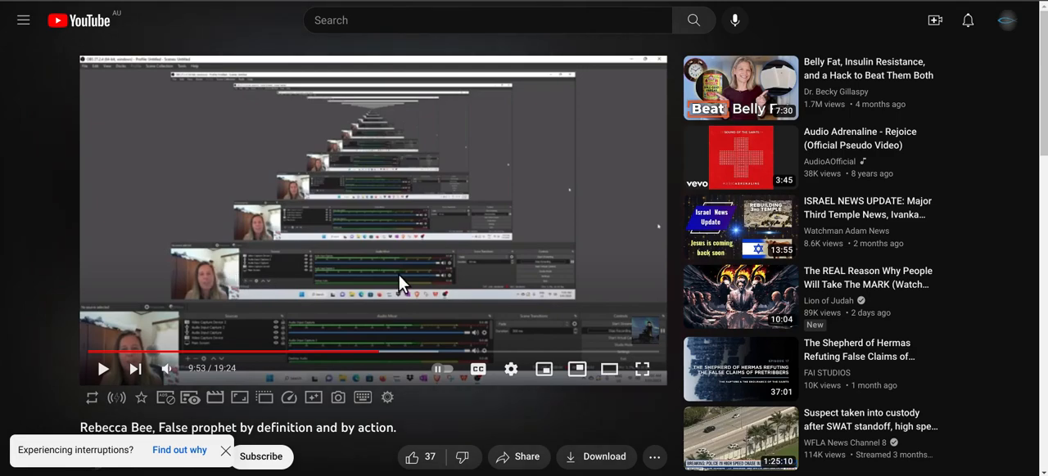
mouse_move(393, 219)
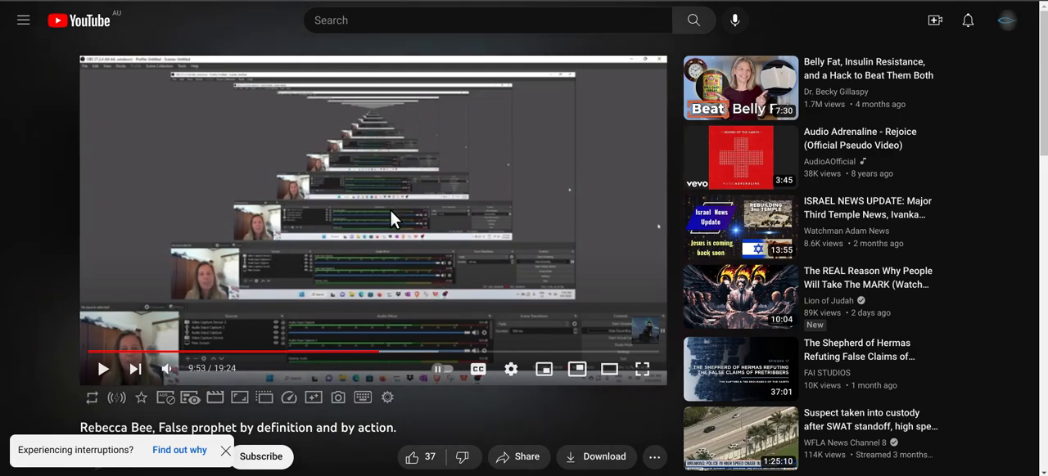
mouse_move(305, 227)
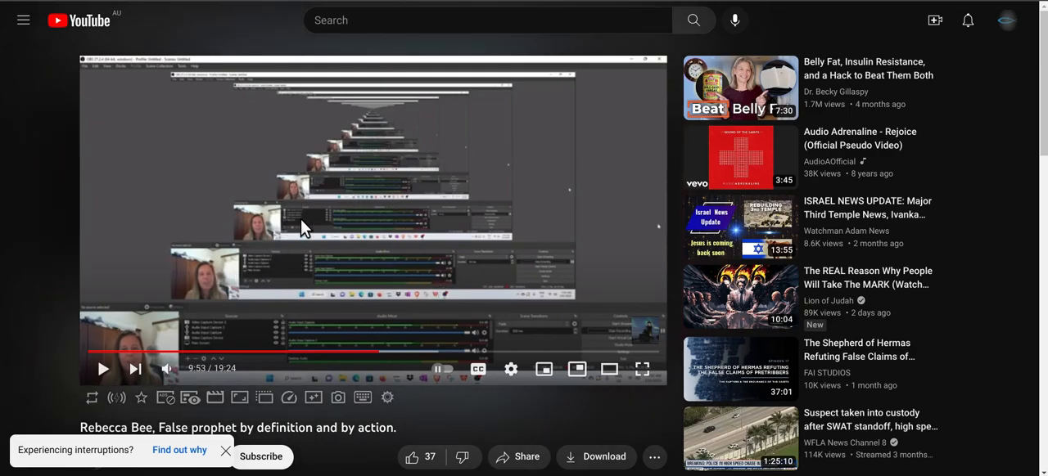
mouse_move(303, 255)
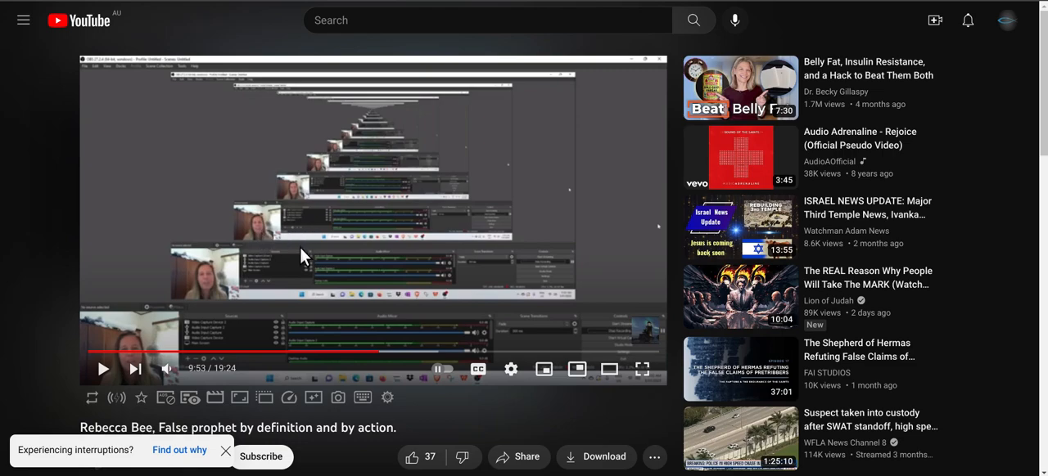
mouse_move(398, 338)
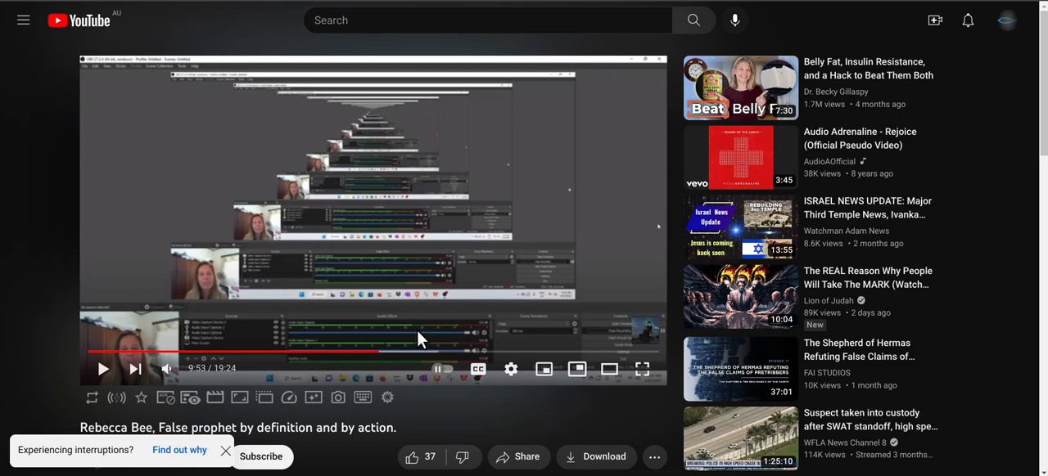
mouse_move(339, 331)
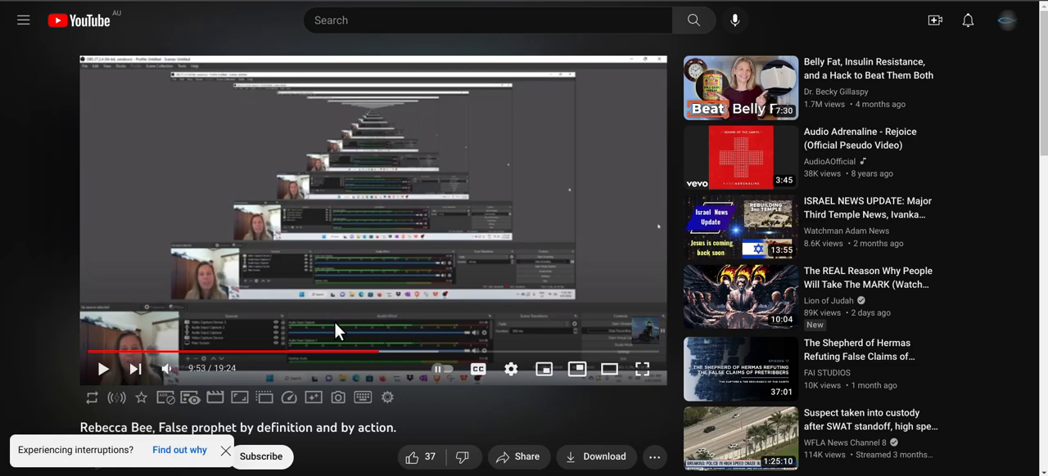
mouse_move(409, 337)
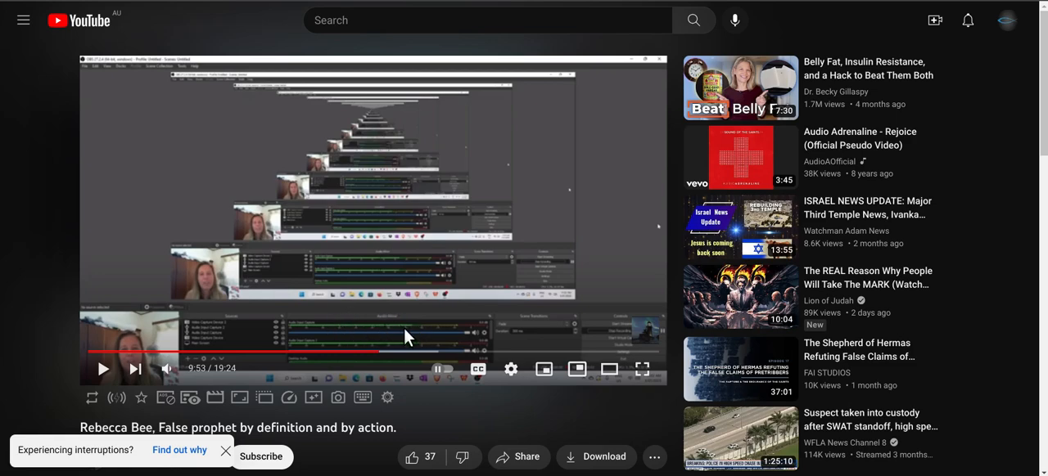
mouse_move(395, 342)
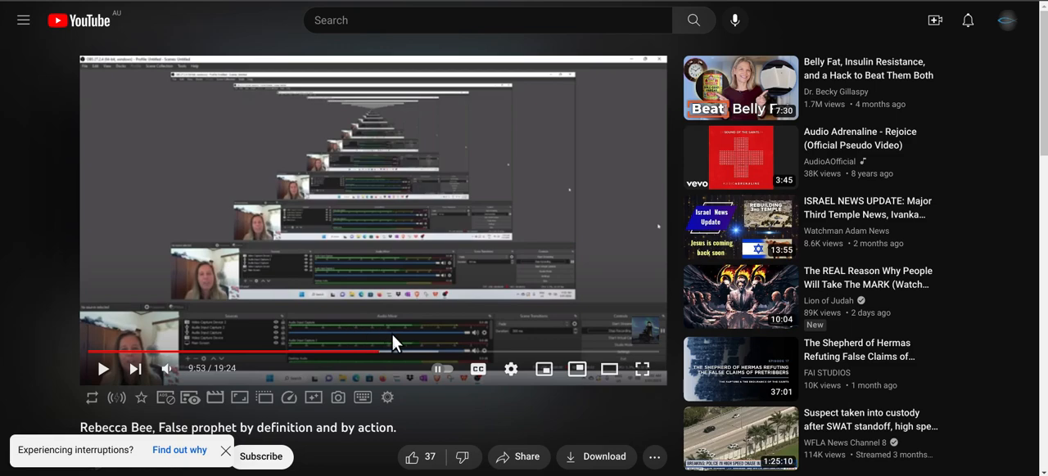
mouse_move(458, 241)
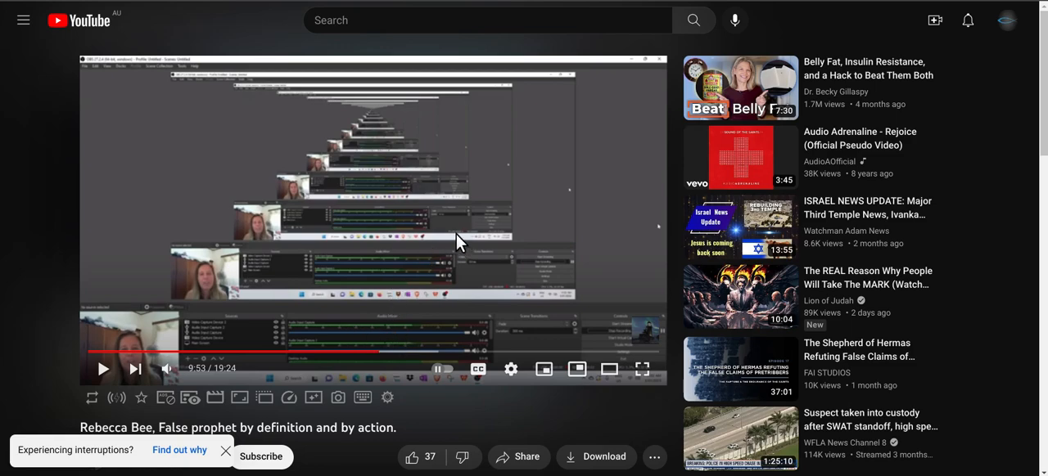
mouse_move(410, 230)
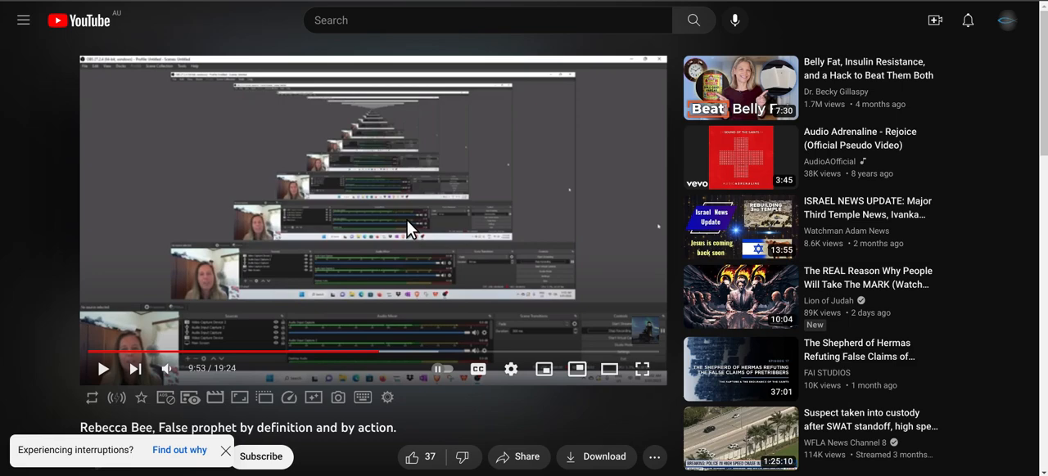
mouse_move(409, 162)
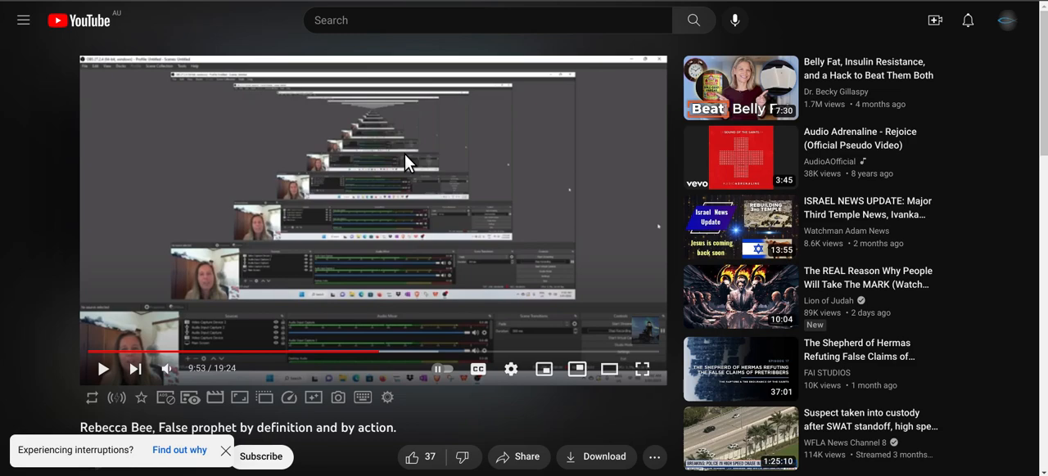
mouse_move(502, 144)
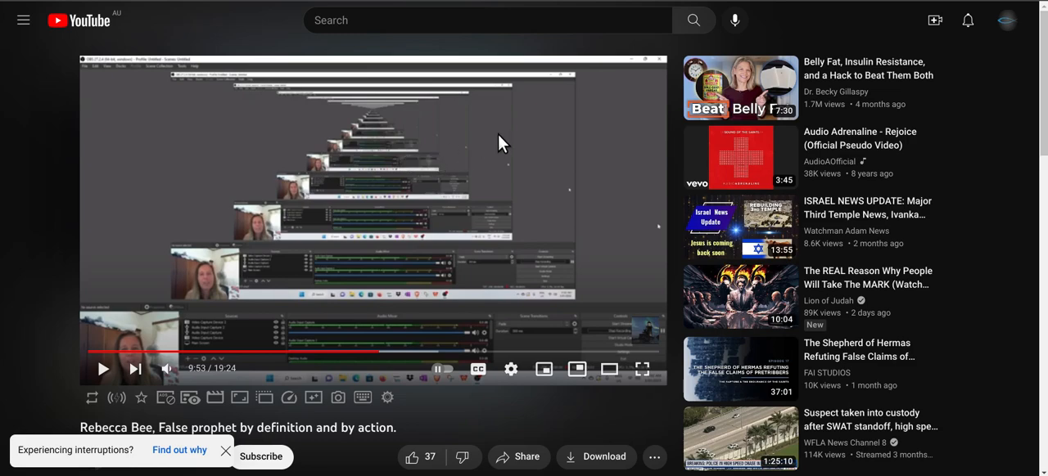
mouse_move(439, 202)
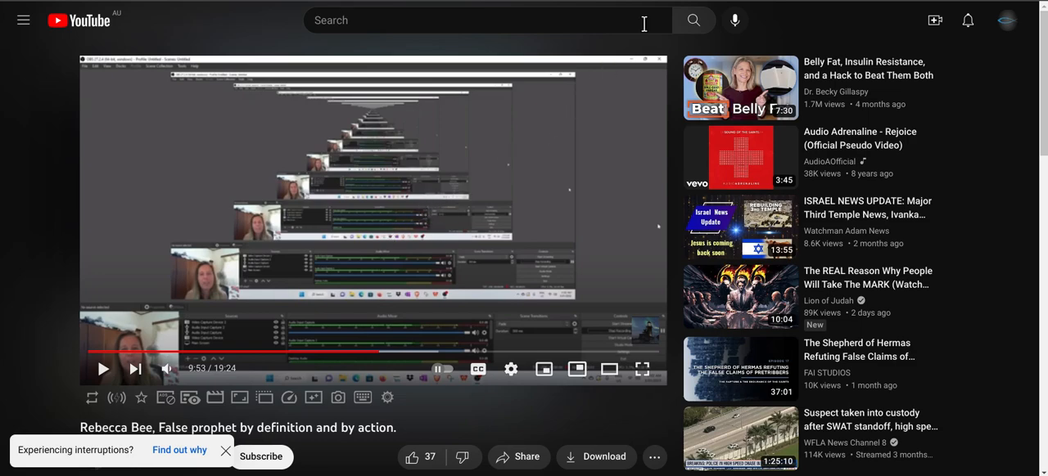
mouse_move(581, 119)
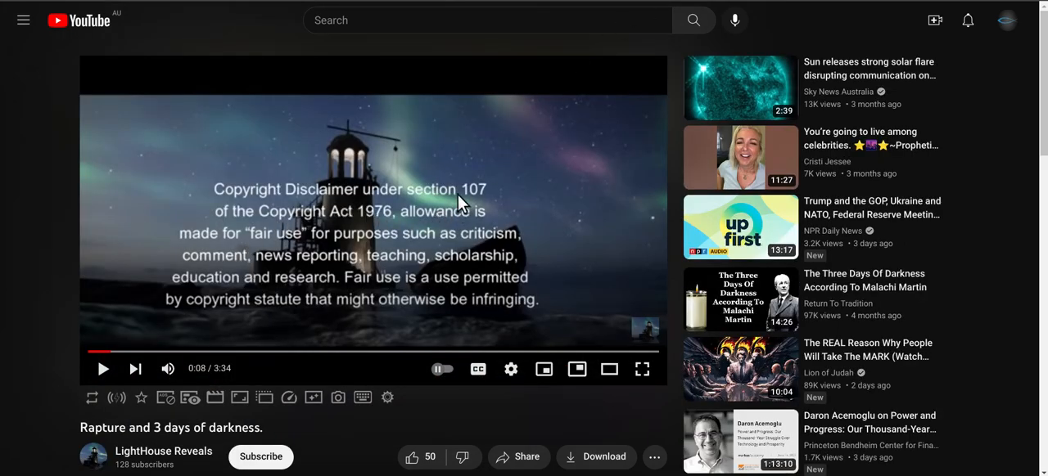
mouse_move(424, 256)
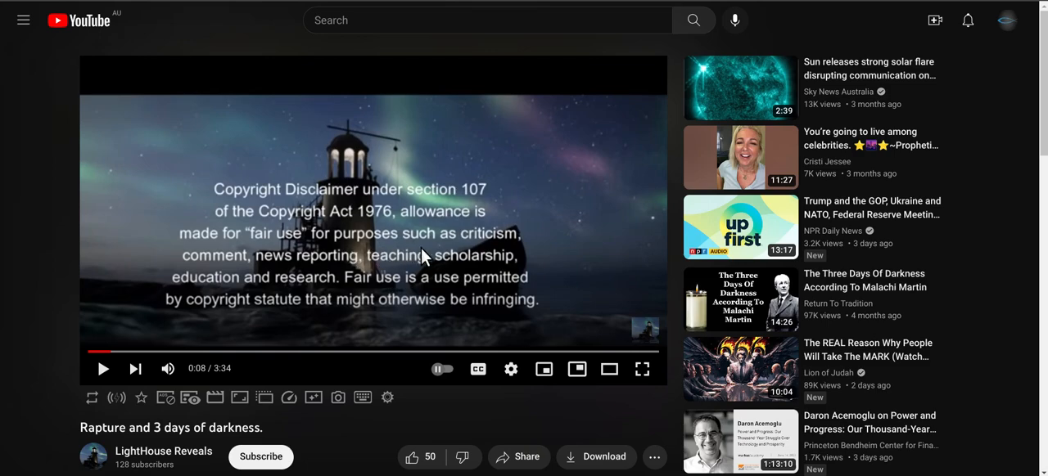
mouse_move(295, 283)
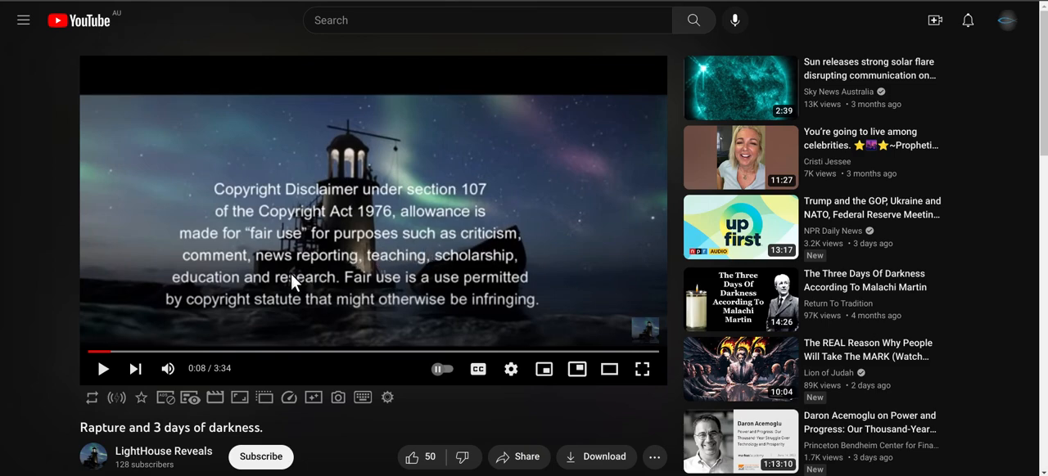
Resume the 'Rapture and 3 days of darkness.' video and let it play to the sun footage.
left_click(102, 368)
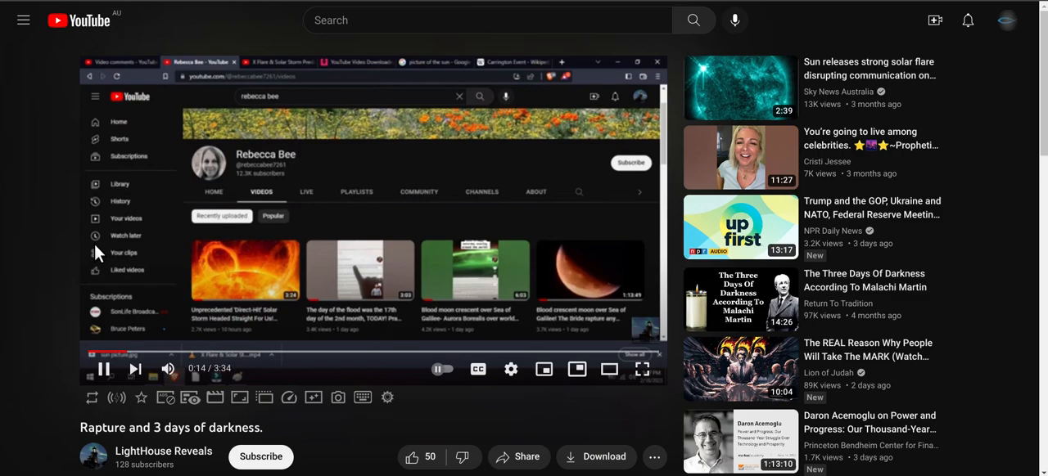
mouse_move(219, 369)
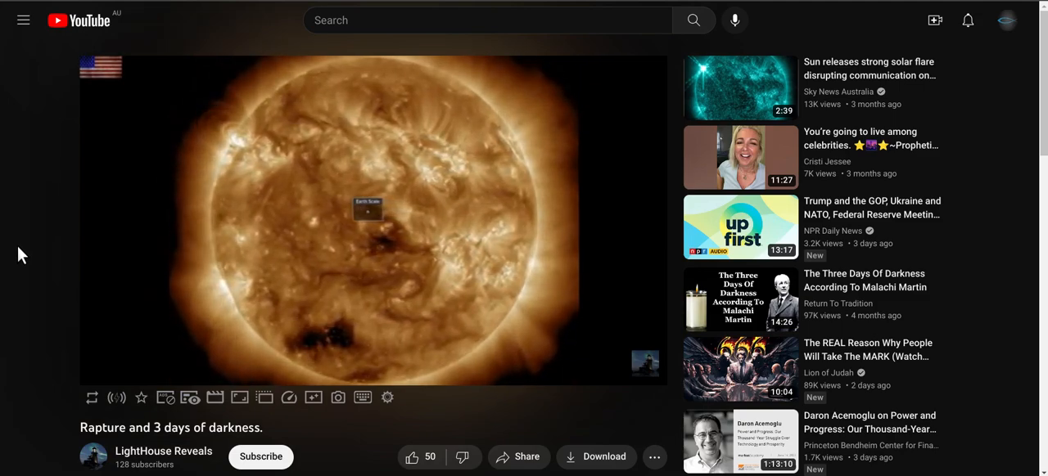
Pause the Rapture video at 3:24 of 3:34 and scroll down the page.
scroll("down", 3)
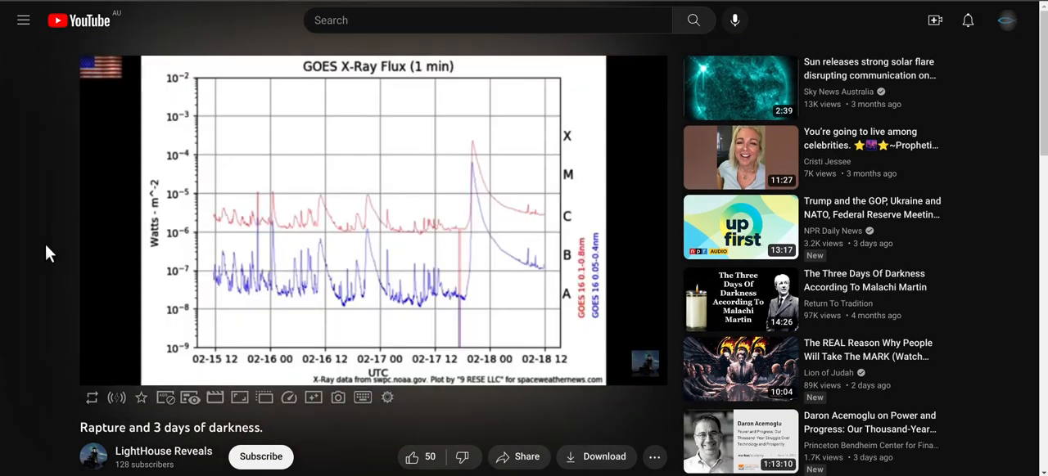
mouse_move(37, 250)
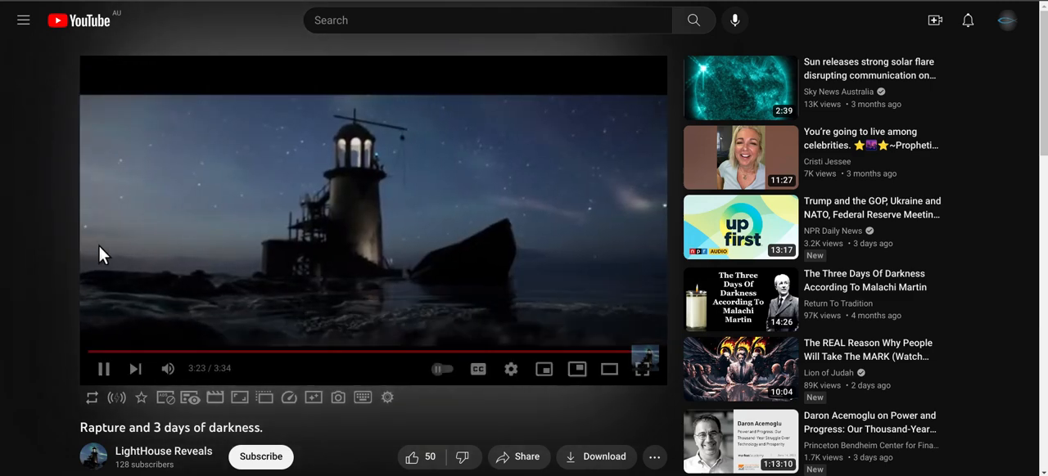
left_click(103, 369)
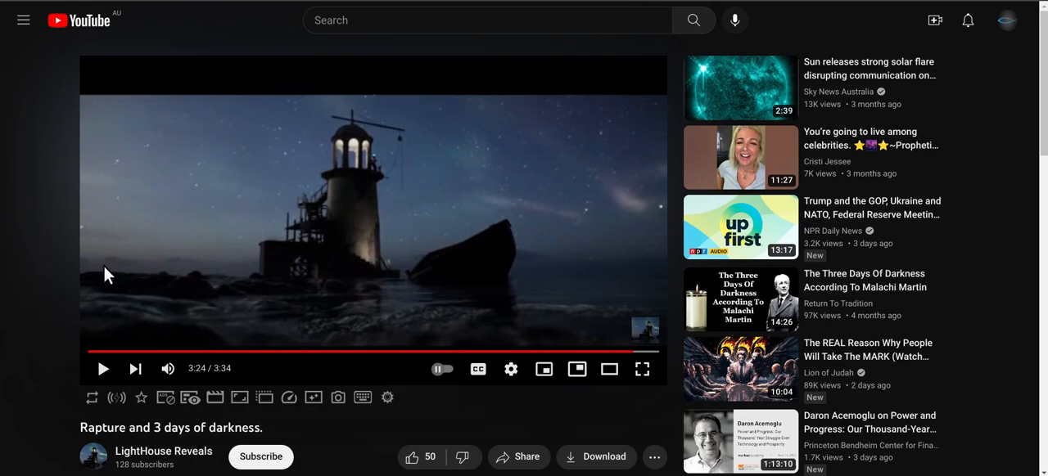
mouse_move(5, 298)
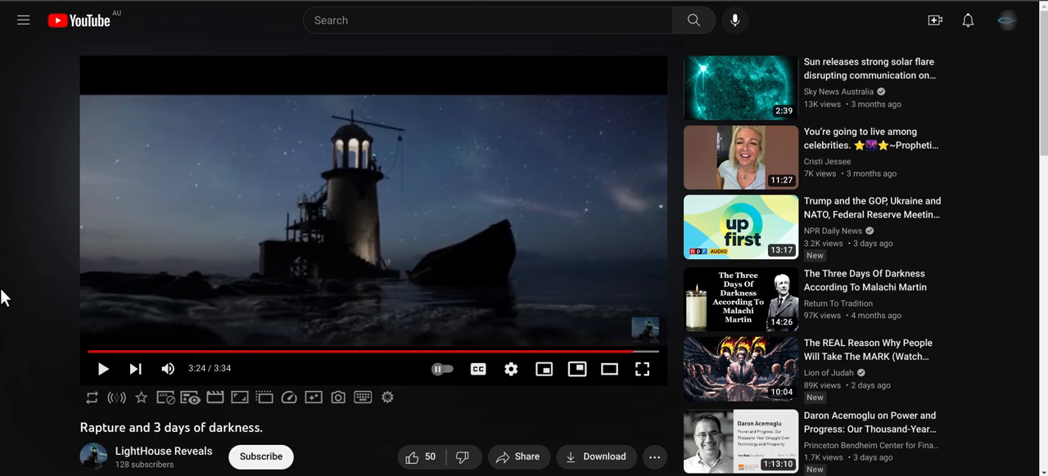
mouse_move(23, 297)
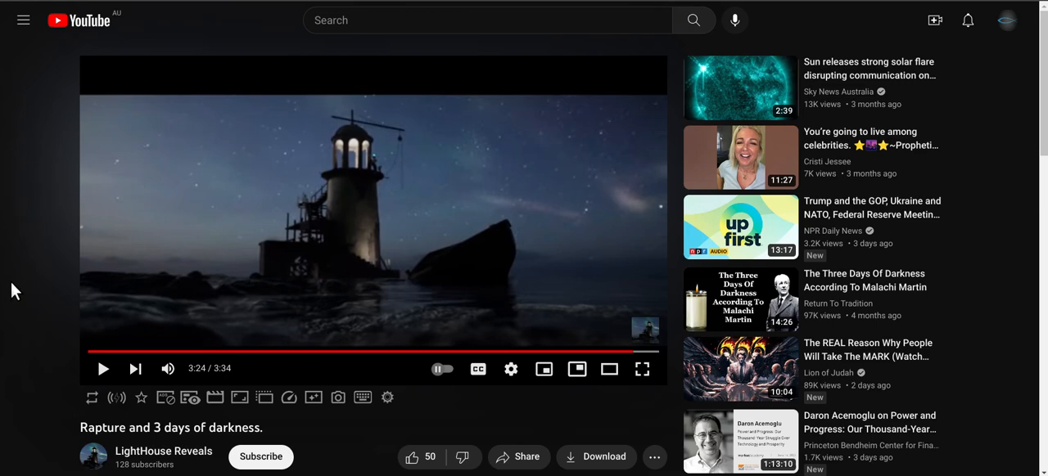
mouse_move(30, 321)
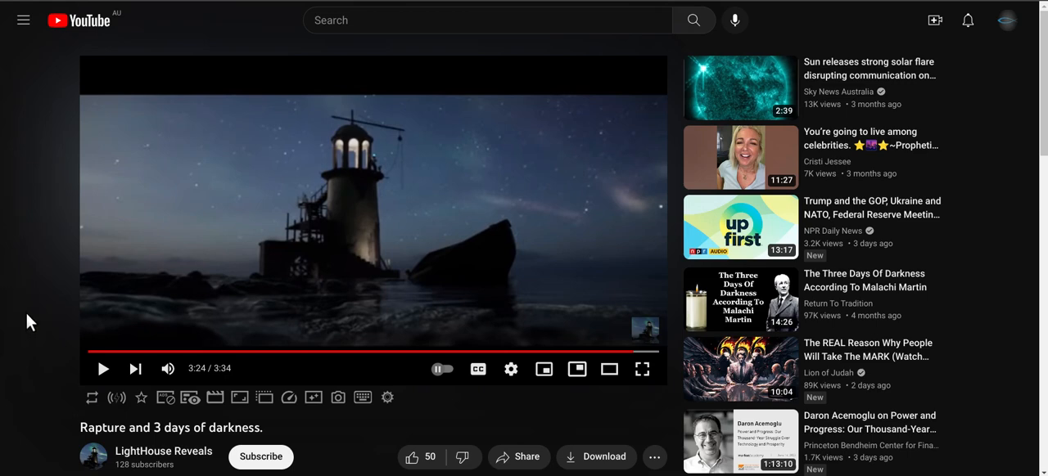
scroll("down", 3)
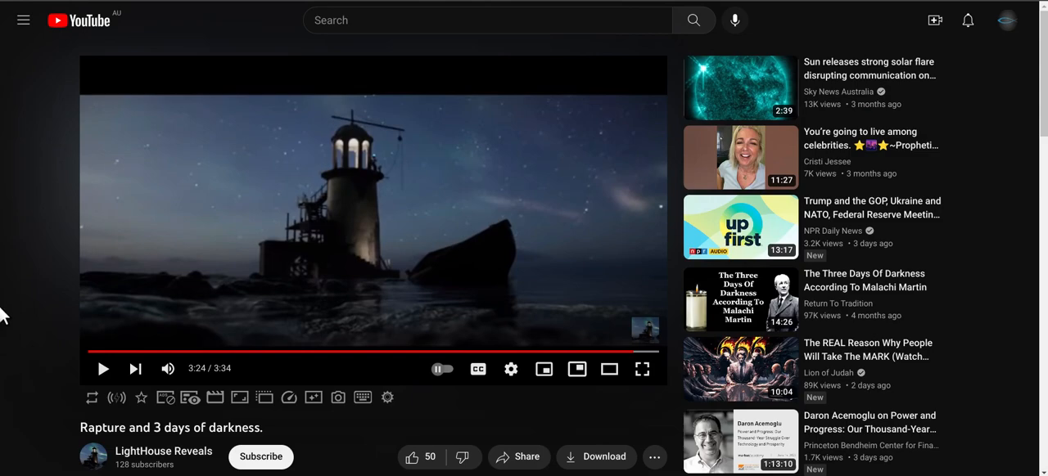
mouse_move(350, 7)
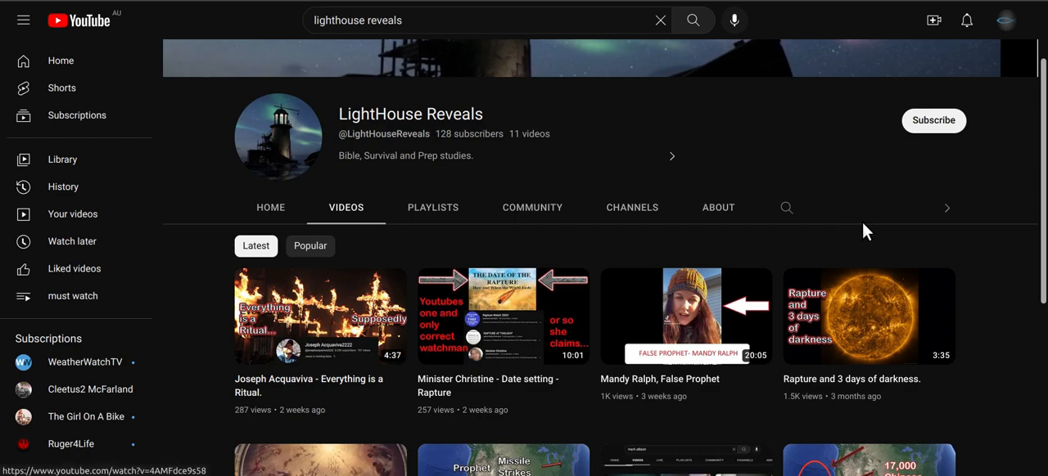
mouse_move(990, 285)
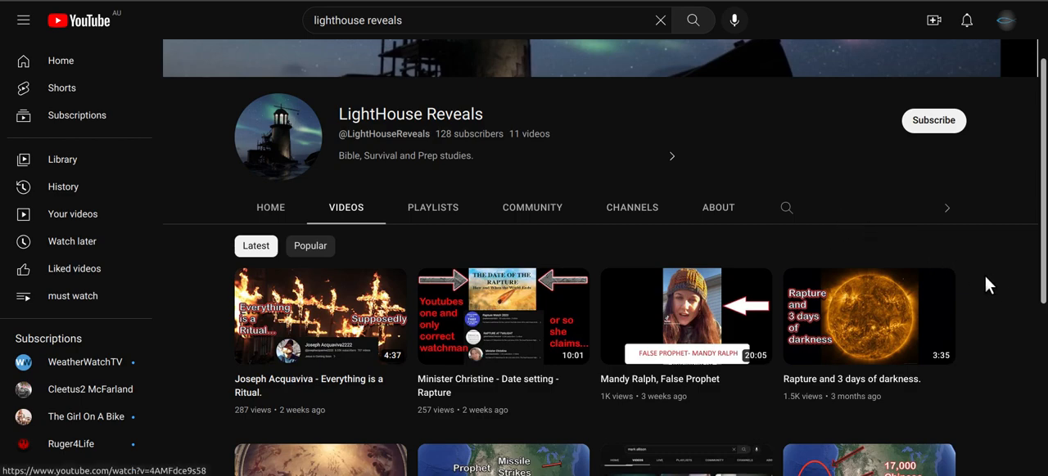
mouse_move(982, 282)
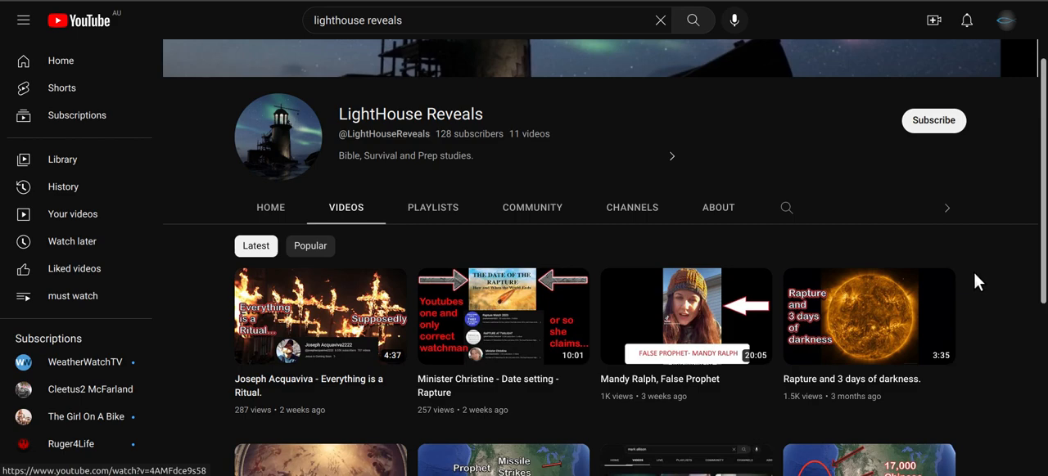
Scroll down through the LightHouse Reveals video grid, then back up to the latest uploads.
scroll("down", 3)
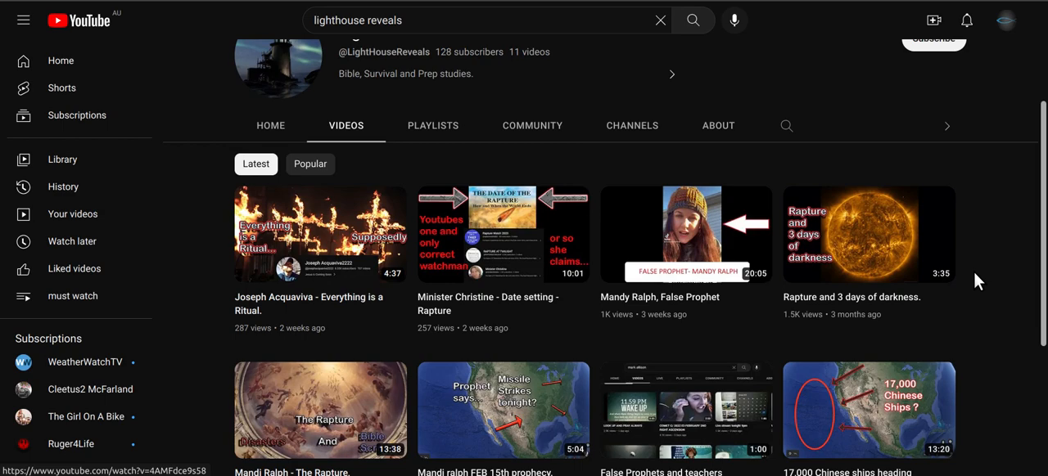
scroll("down", 3)
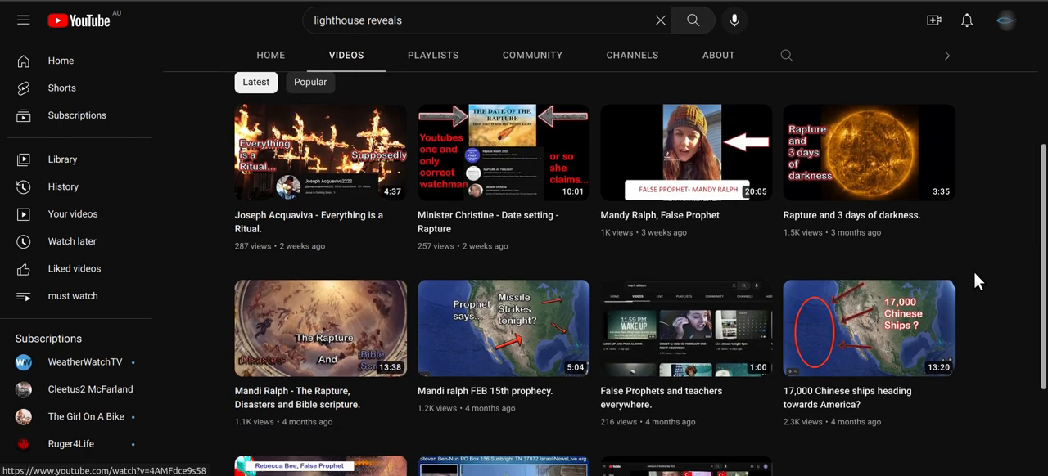
scroll("down", 3)
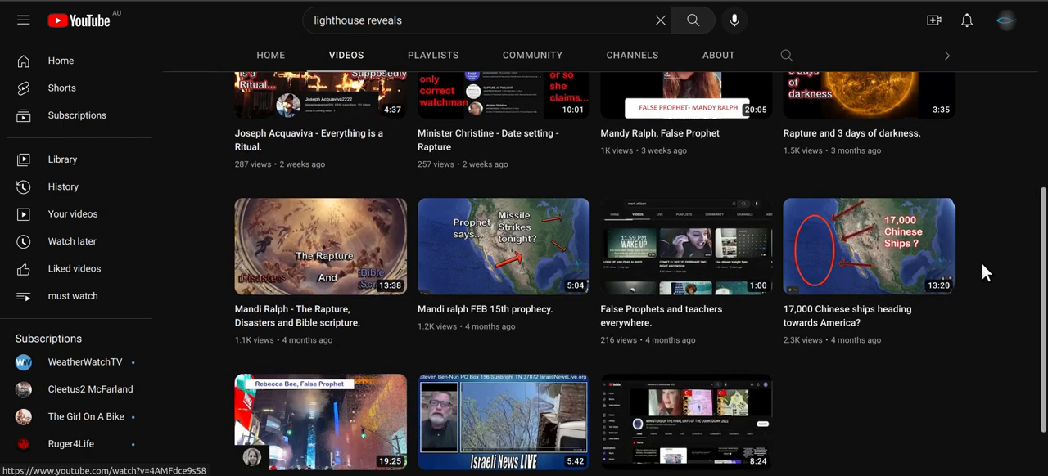
scroll("up", 3)
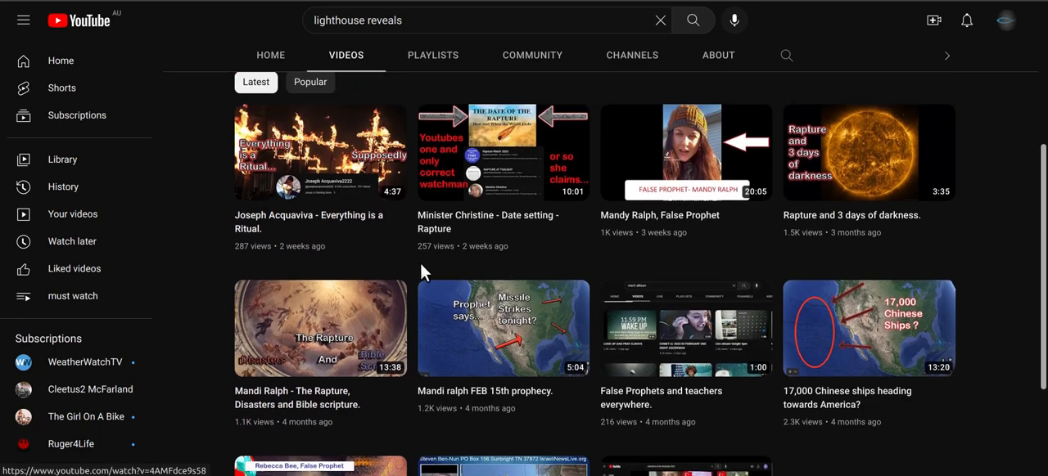
mouse_move(1019, 219)
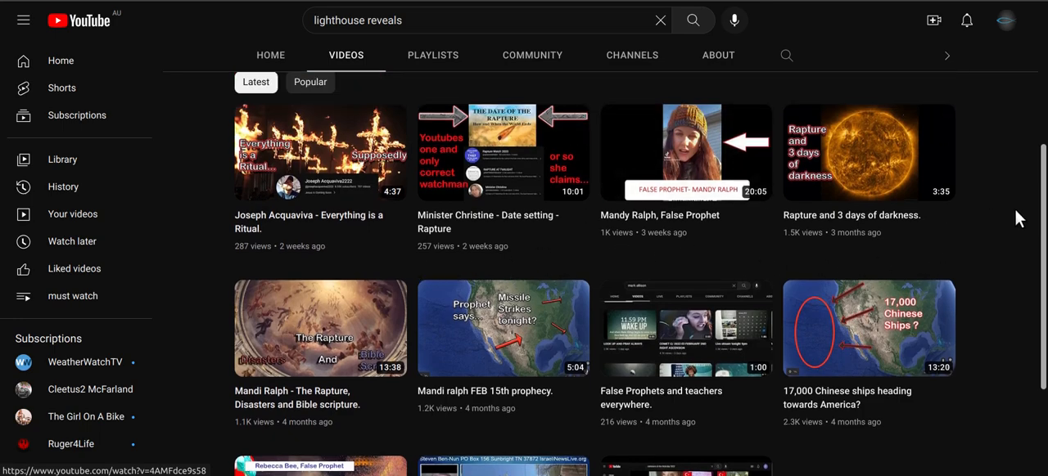
mouse_move(1015, 202)
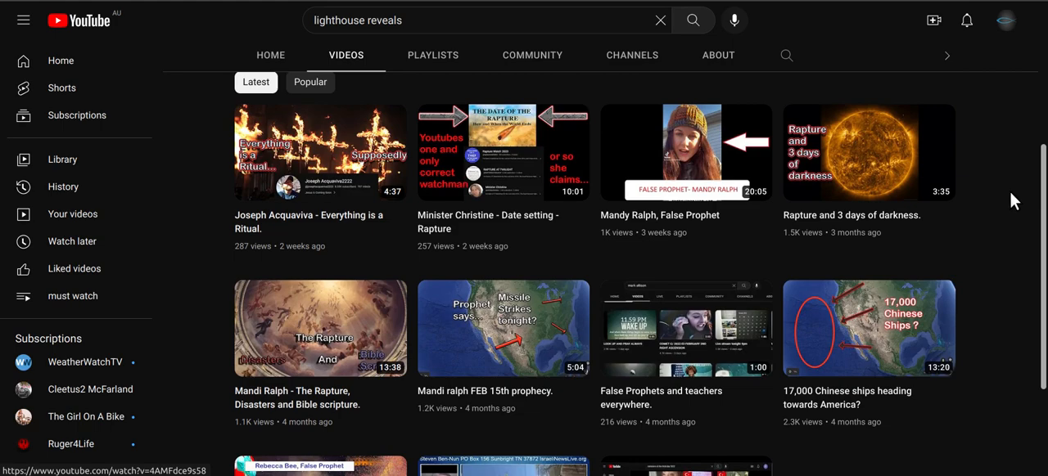
mouse_move(1032, 150)
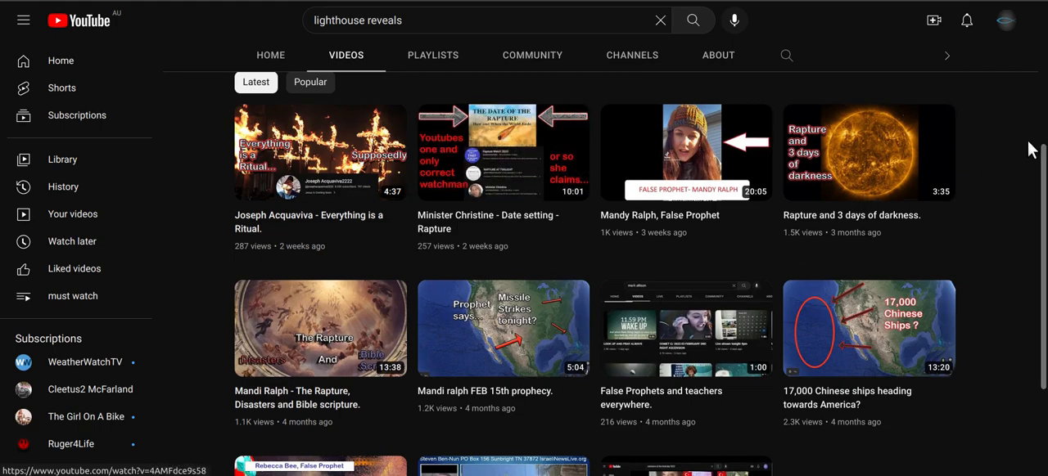
scroll("down", 3)
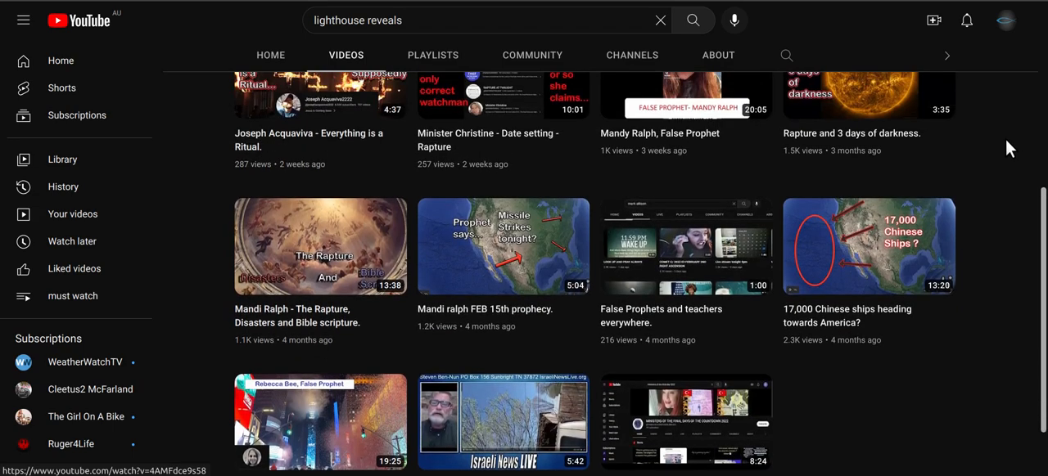
scroll("up", 3)
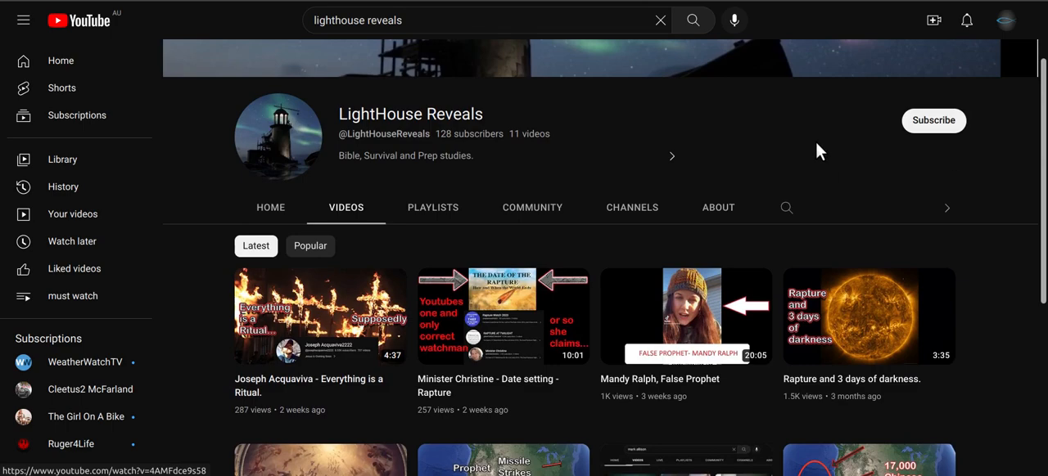